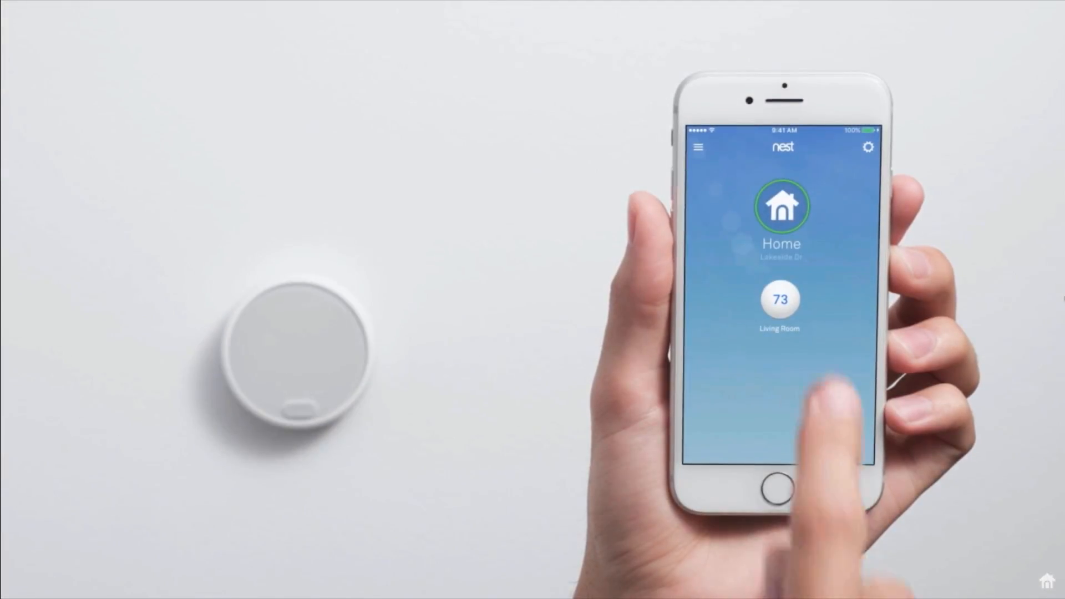
- Open the Living Room thermostat and lower its target temperature from 73 to 71
{"action": "left_click", "coordinate": [780, 299]}
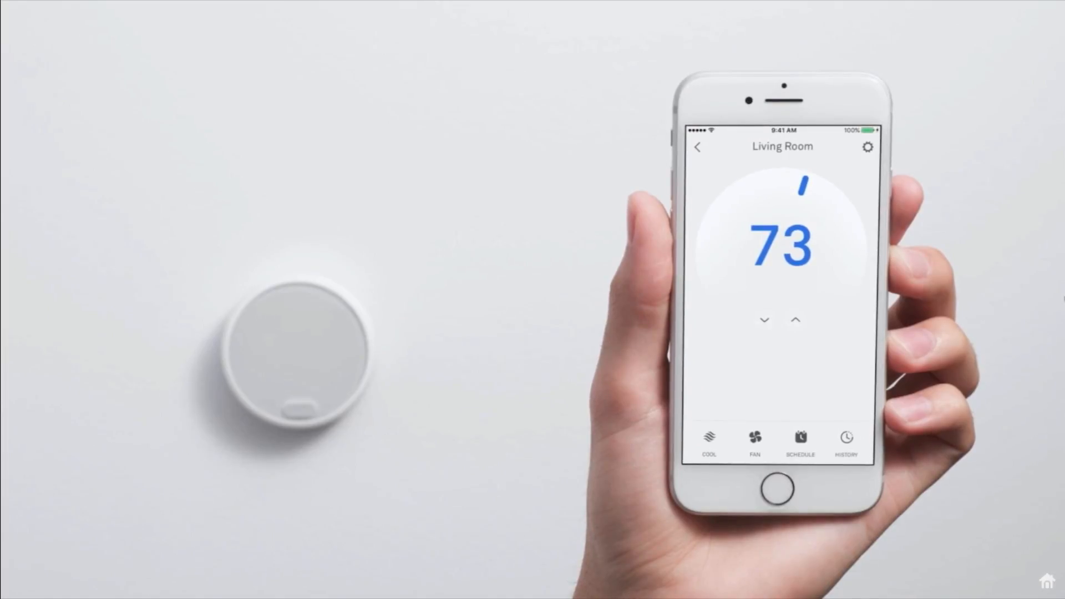
{"action": "left_click", "coordinate": [765, 321]}
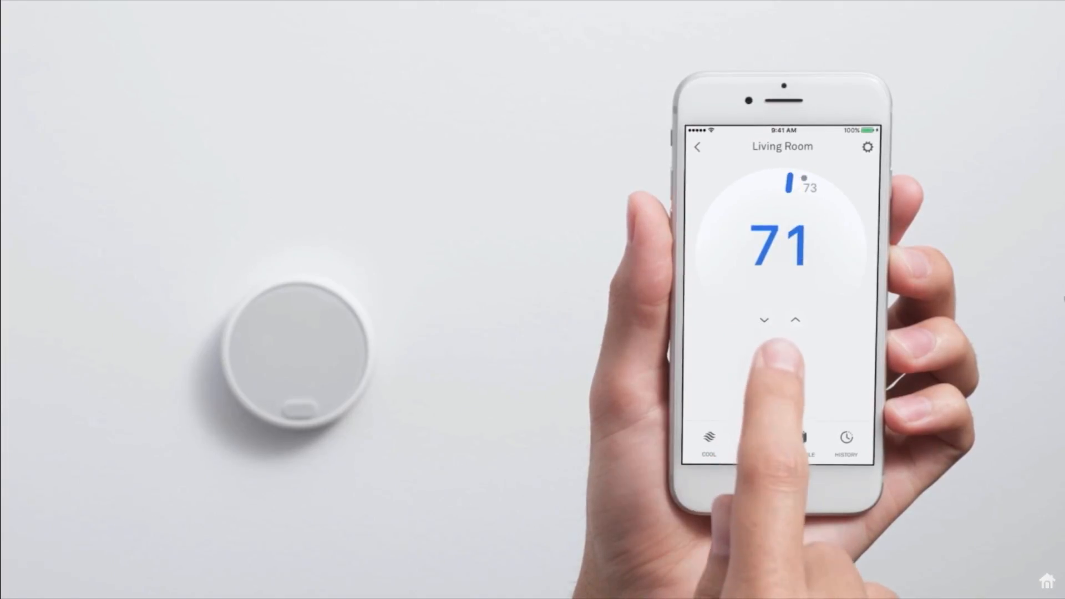
{"action": "left_click", "coordinate": [765, 319]}
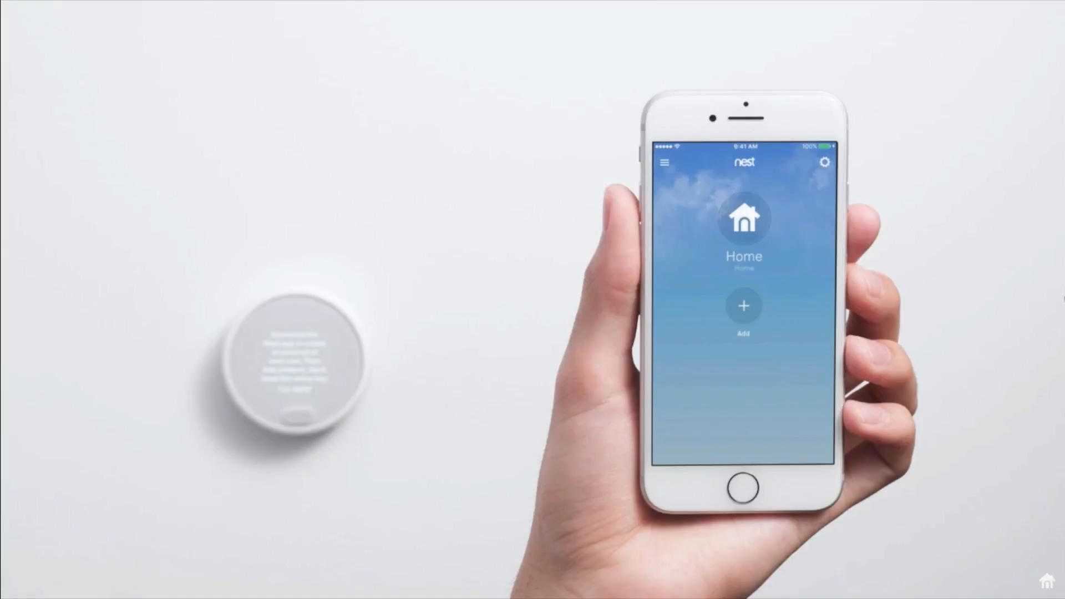
- From the Lakeside Dr home settings, choose Add product and start the QR code scanner
{"action": "left_click", "coordinate": [744, 307]}
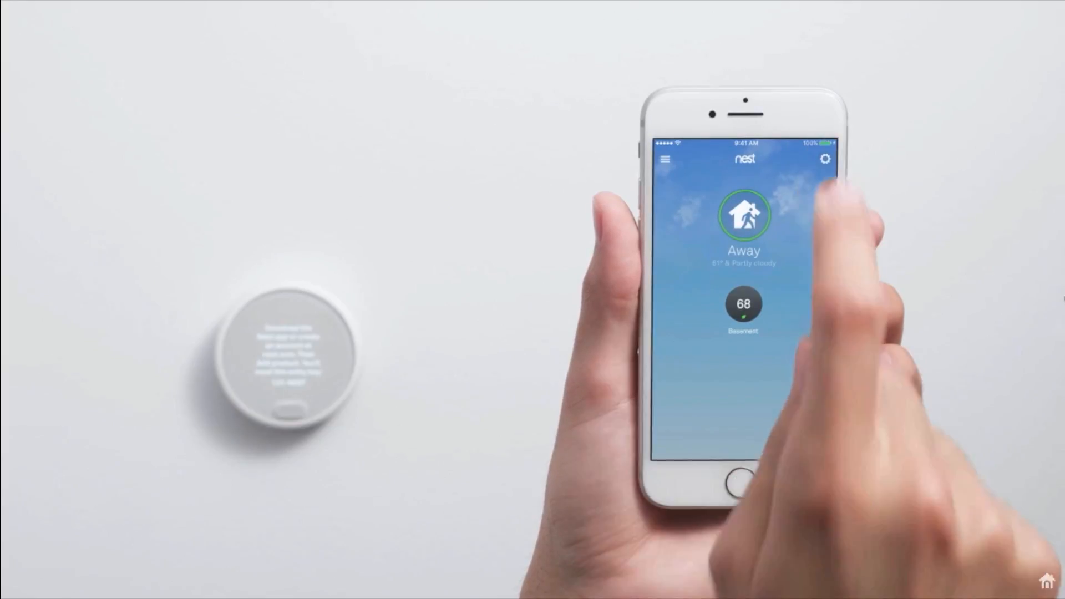
{"action": "left_click", "coordinate": [824, 160]}
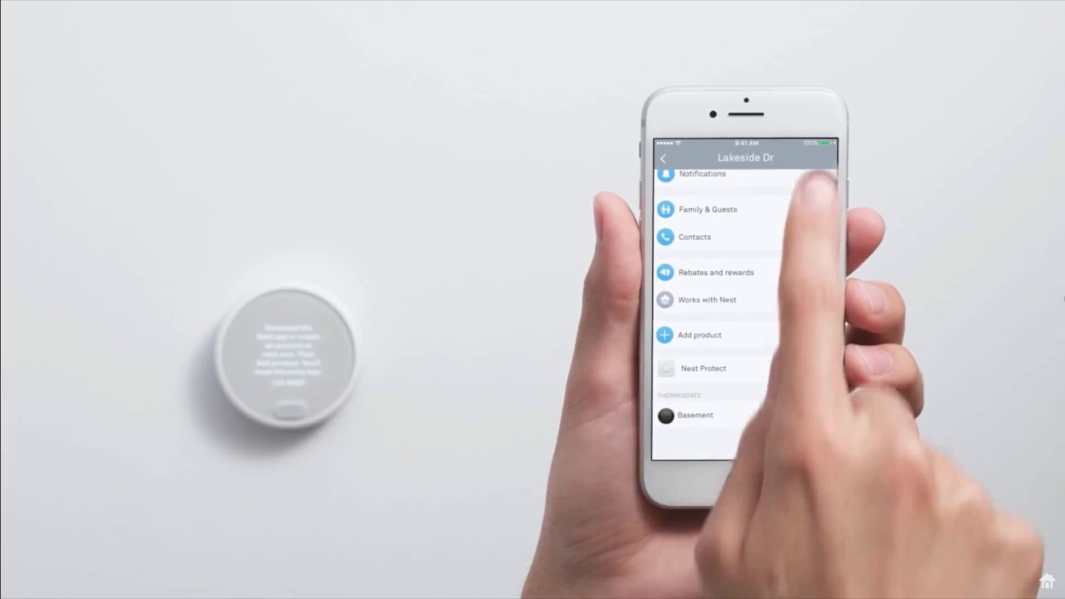
{"action": "left_click", "coordinate": [699, 335]}
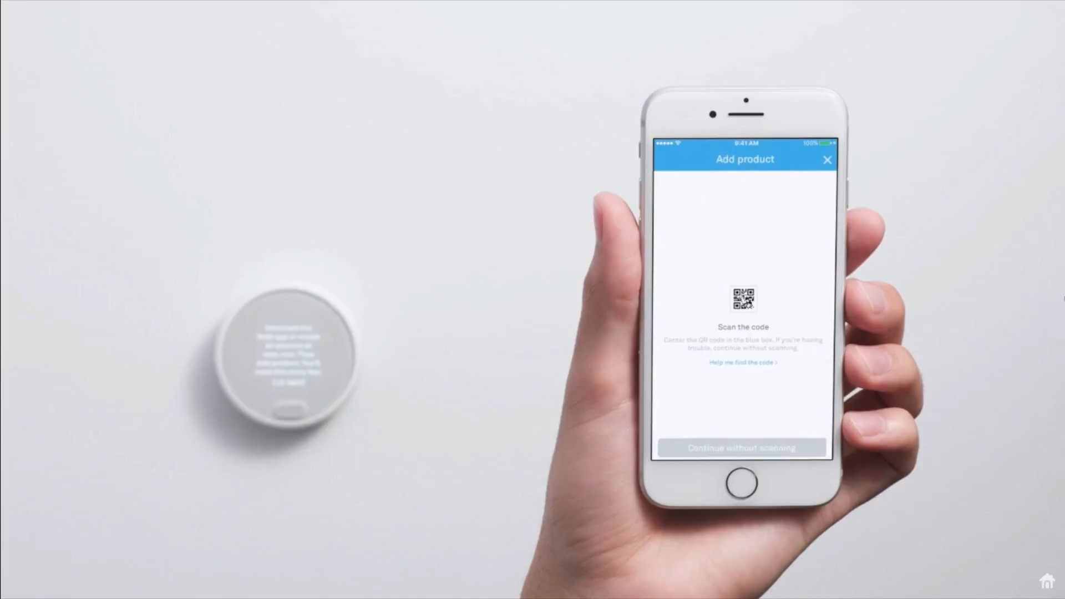
{"action": "left_click", "coordinate": [742, 447]}
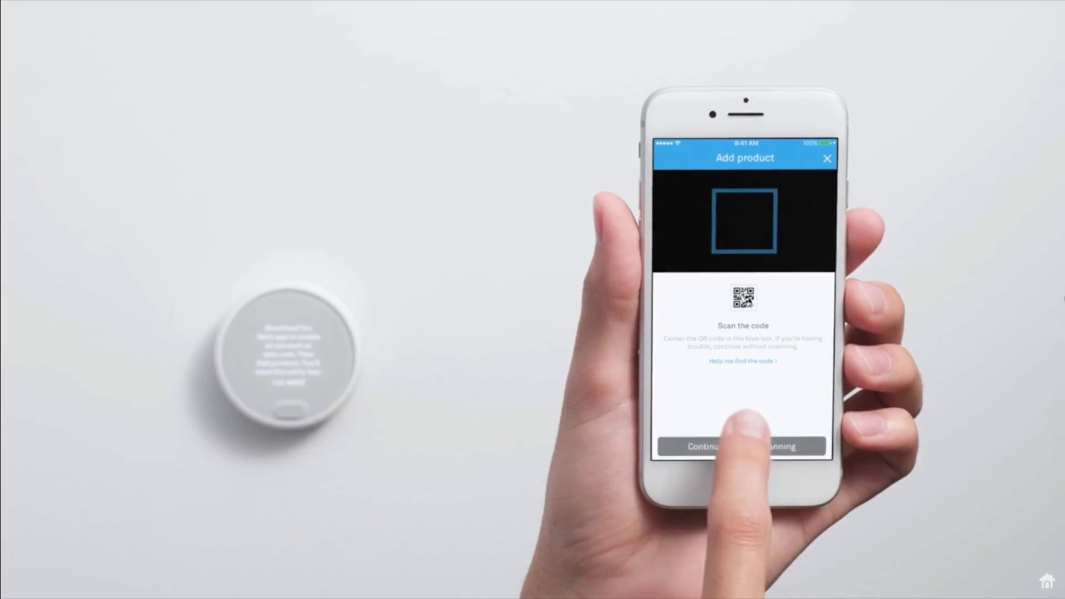